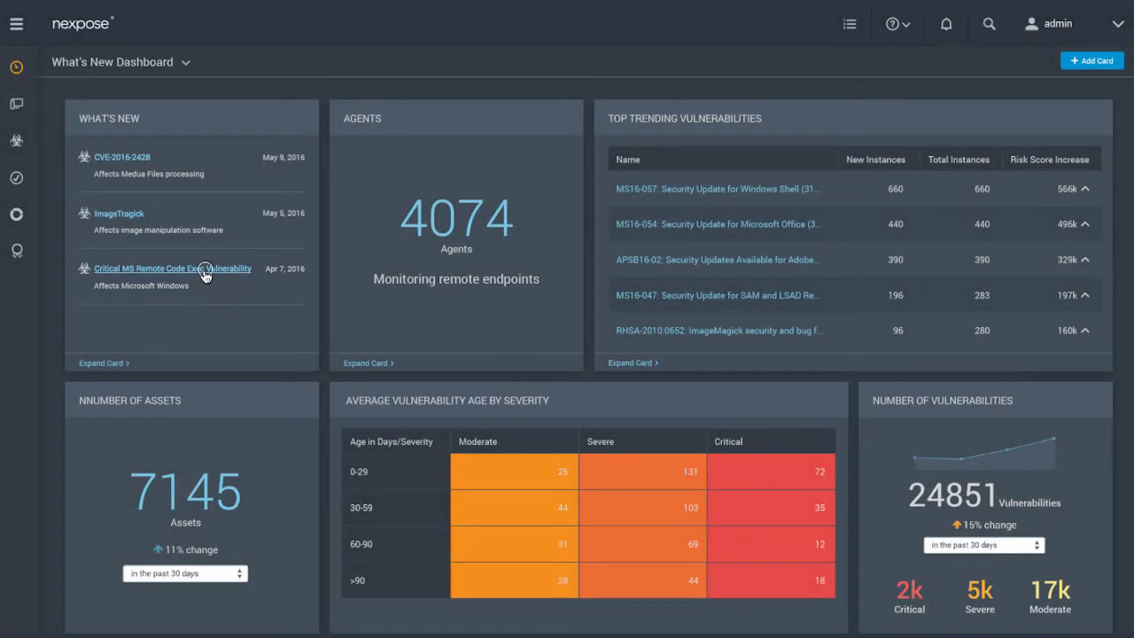
# - Show the assets affected by the Critical MS Remote Code Exec Vulnerability from the What's New card
pyautogui.click(174, 269)
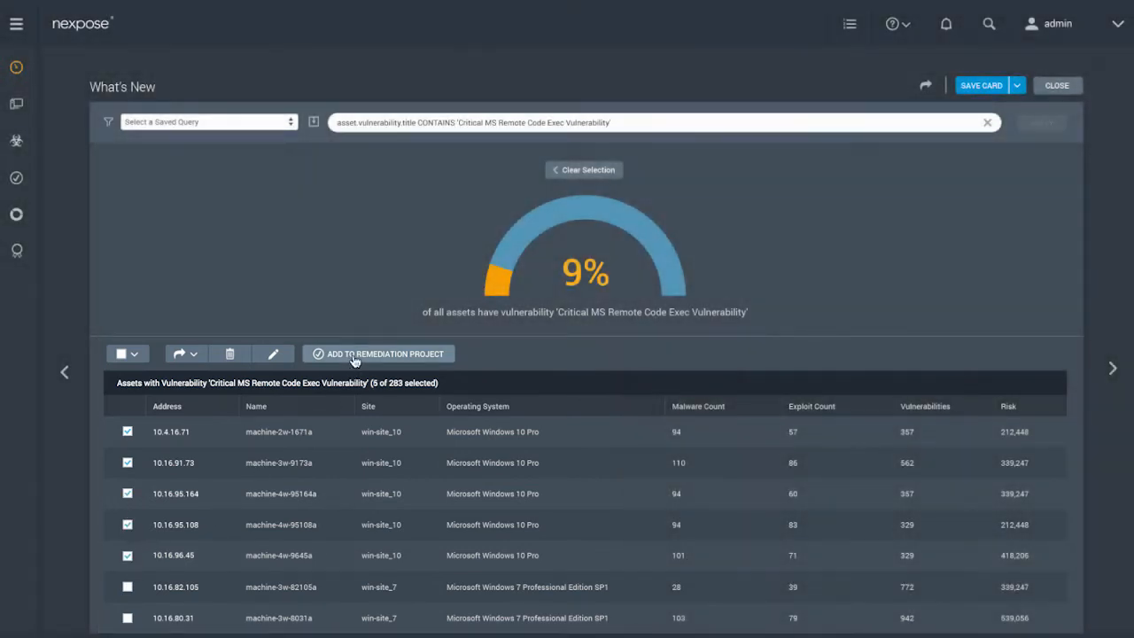
# - Save a new remediation project for the five assets with end date 5/31/2016, assigned to IT Team
pyautogui.click(379, 354)
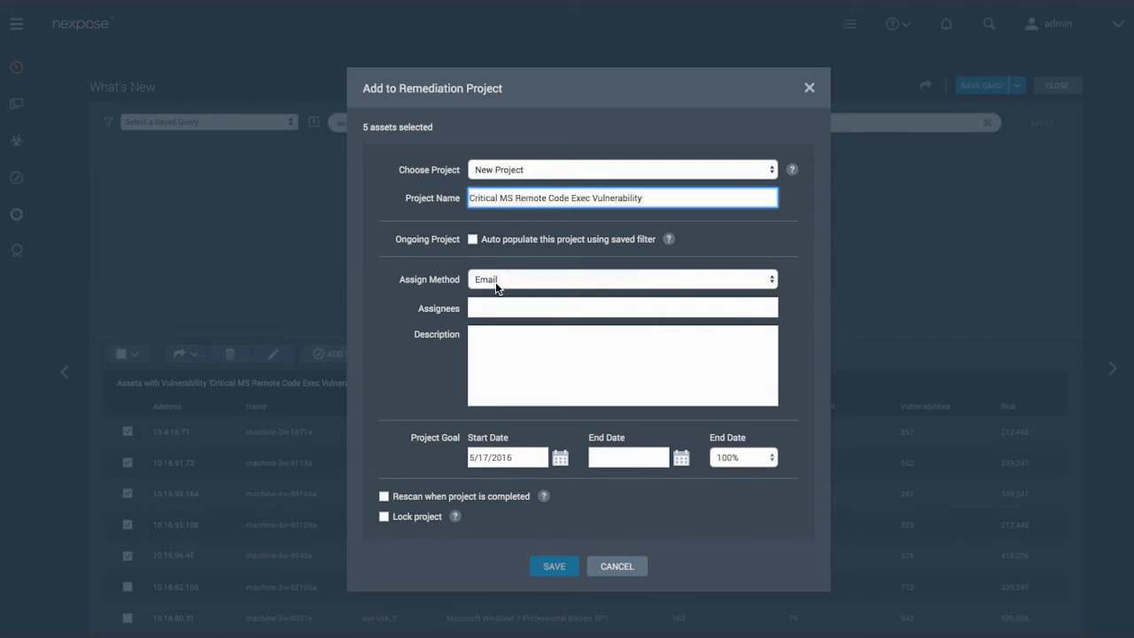
pyautogui.click(620, 308)
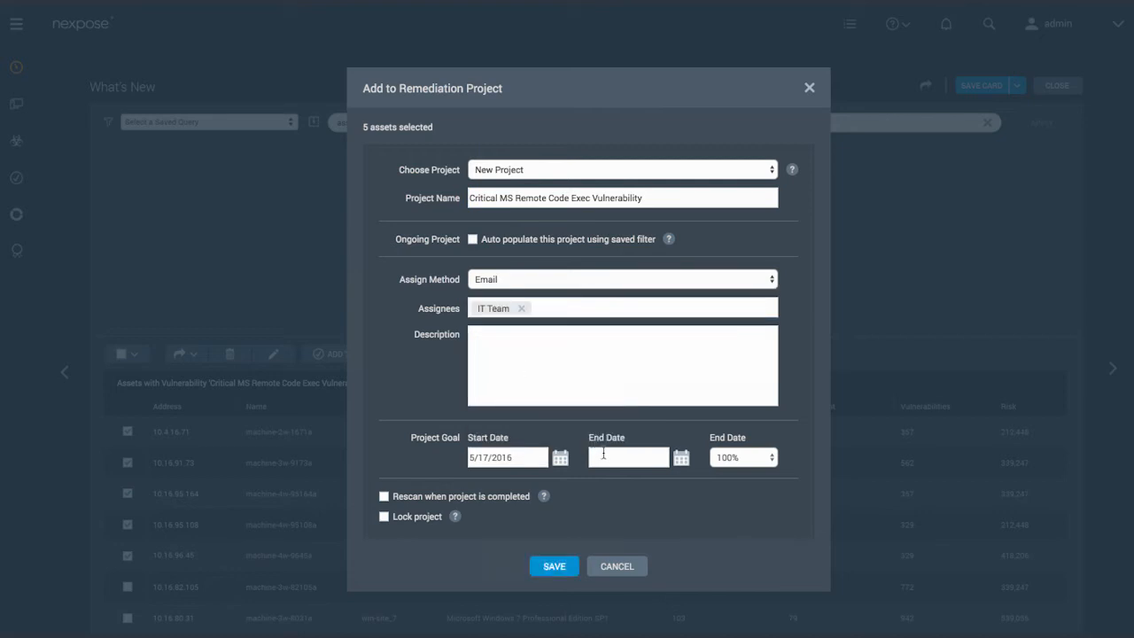
pyautogui.write('5/31/2016')
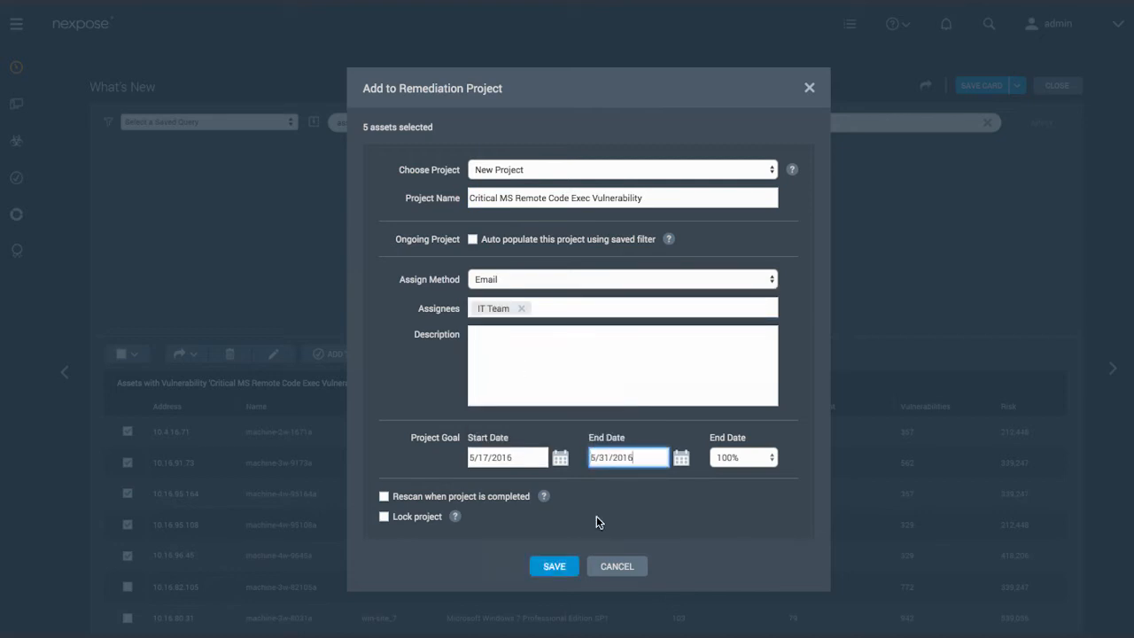
pyautogui.click(553, 567)
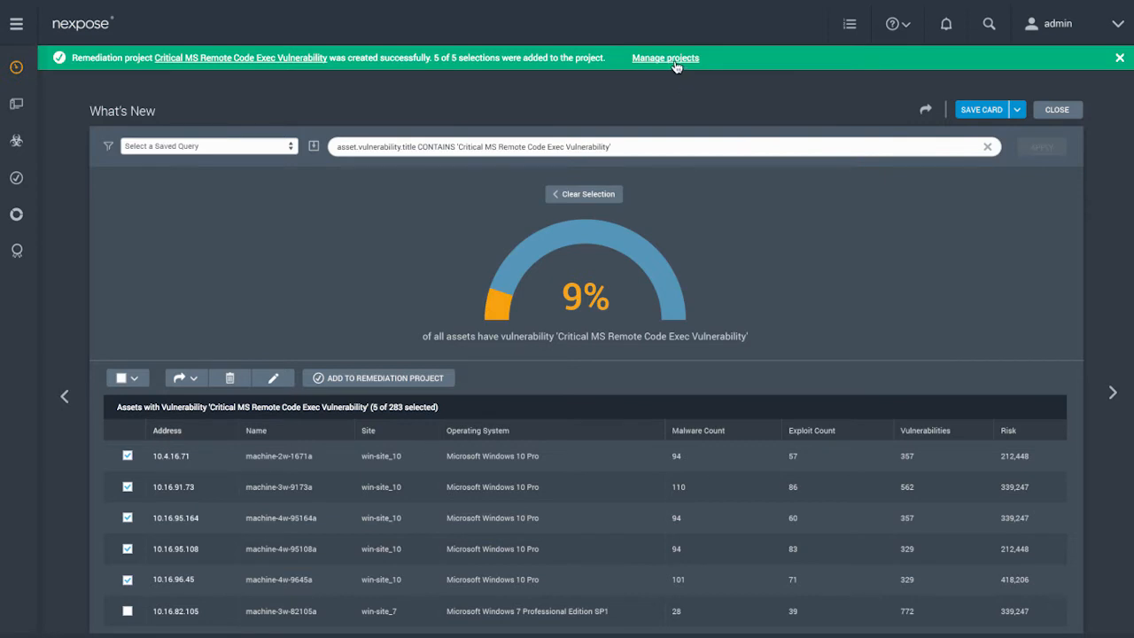
# - Go to the remediation projects list via the Manage projects link in the success banner
pyautogui.click(666, 57)
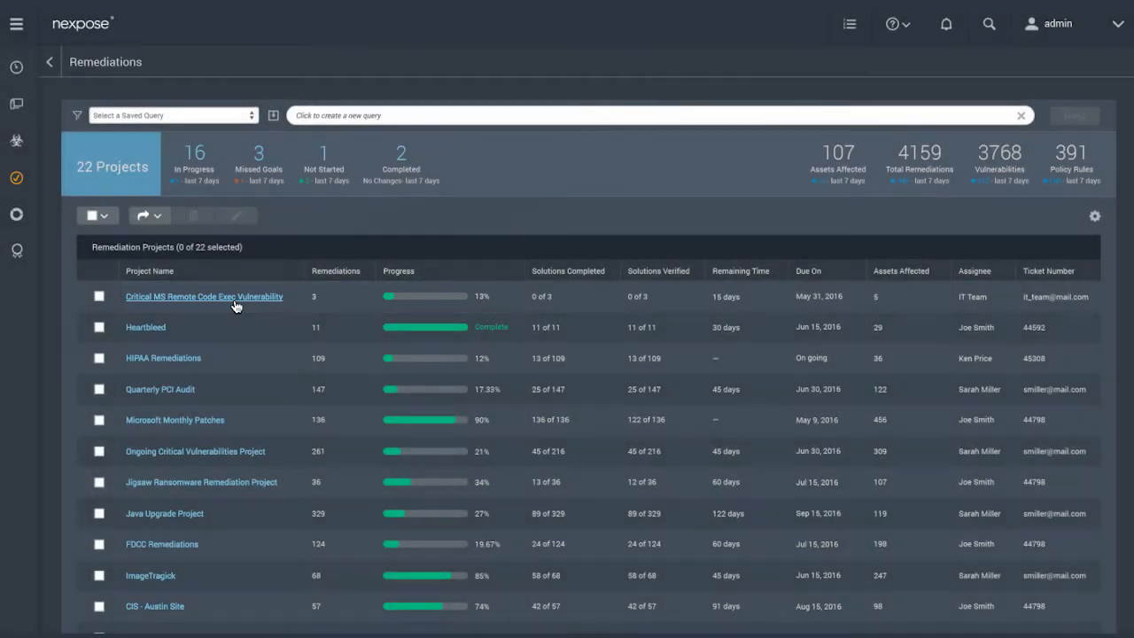
# - Review the project's three assigned solutions and 13% completion, then return to the dashboard
pyautogui.click(203, 296)
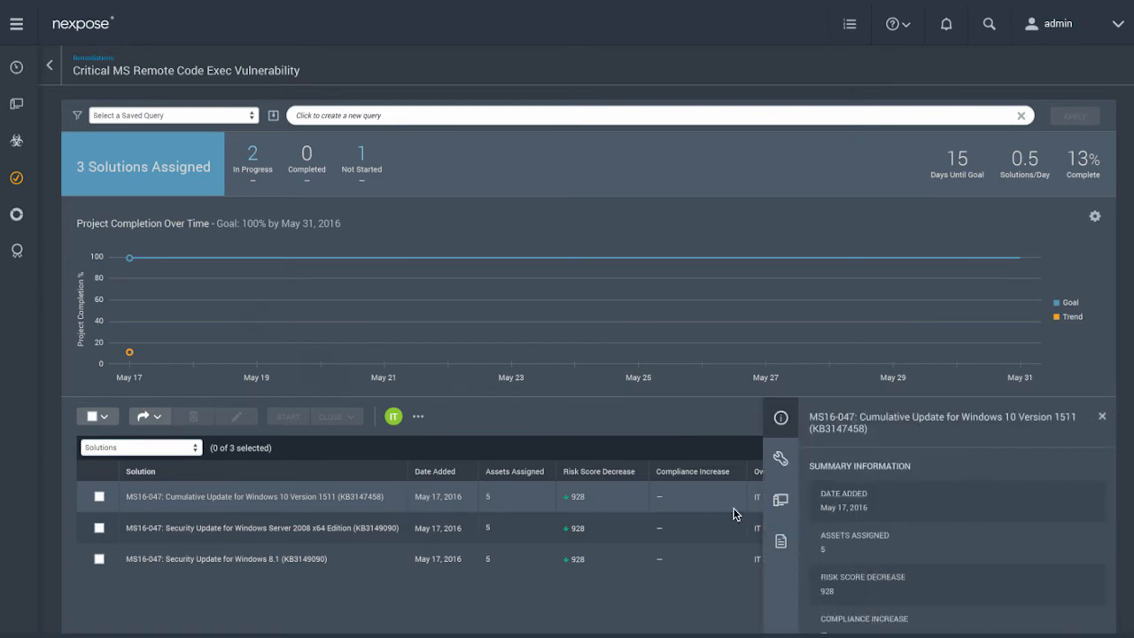
pyautogui.click(779, 500)
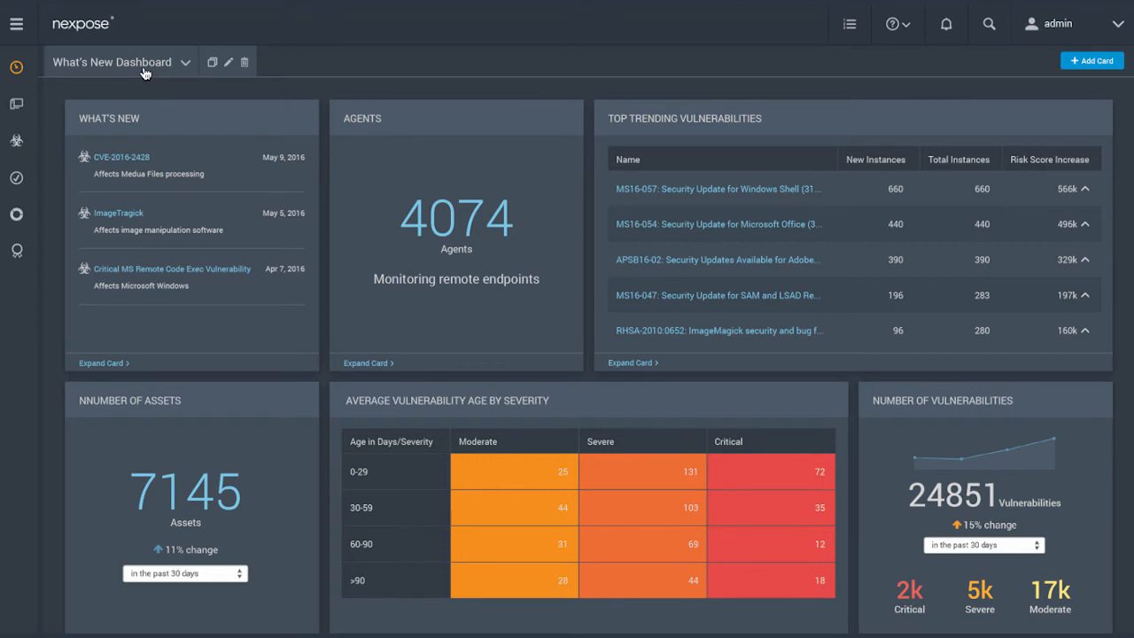
# - Switch to Sarah's Dashboard and expand the Assets with Expiring SSL Certificates card
pyautogui.click(184, 62)
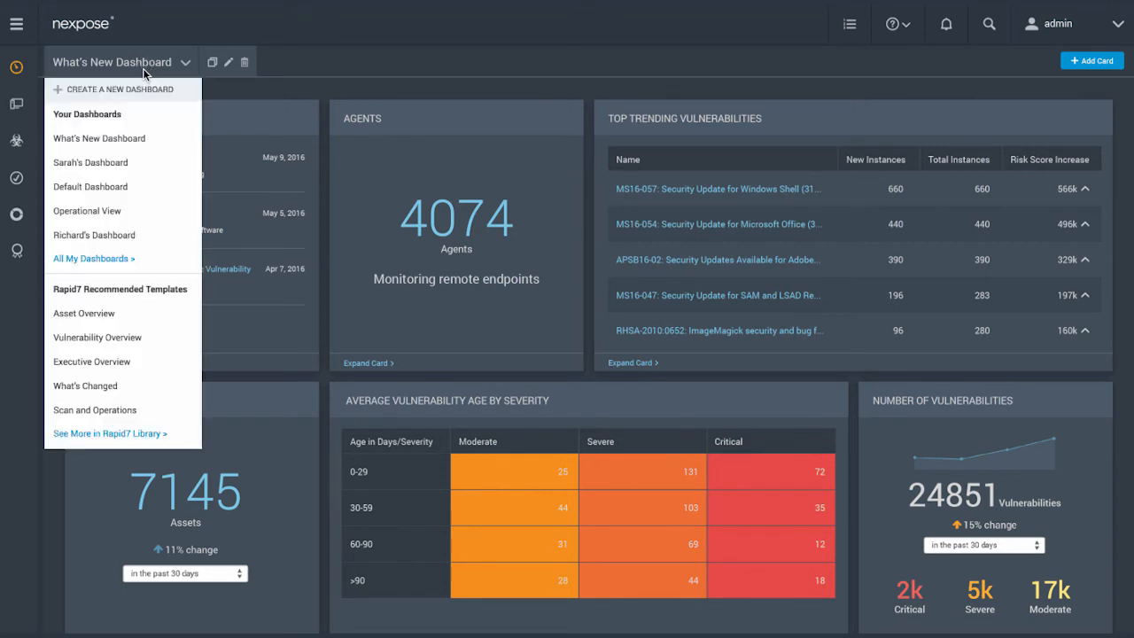
pyautogui.moveTo(163, 140)
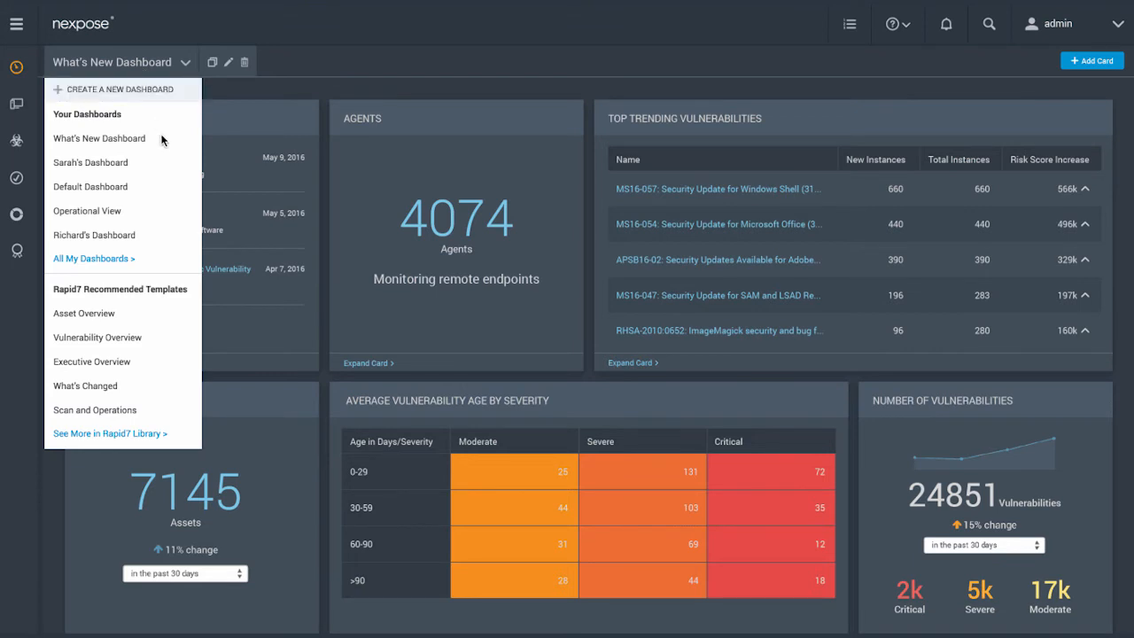
pyautogui.moveTo(169, 168)
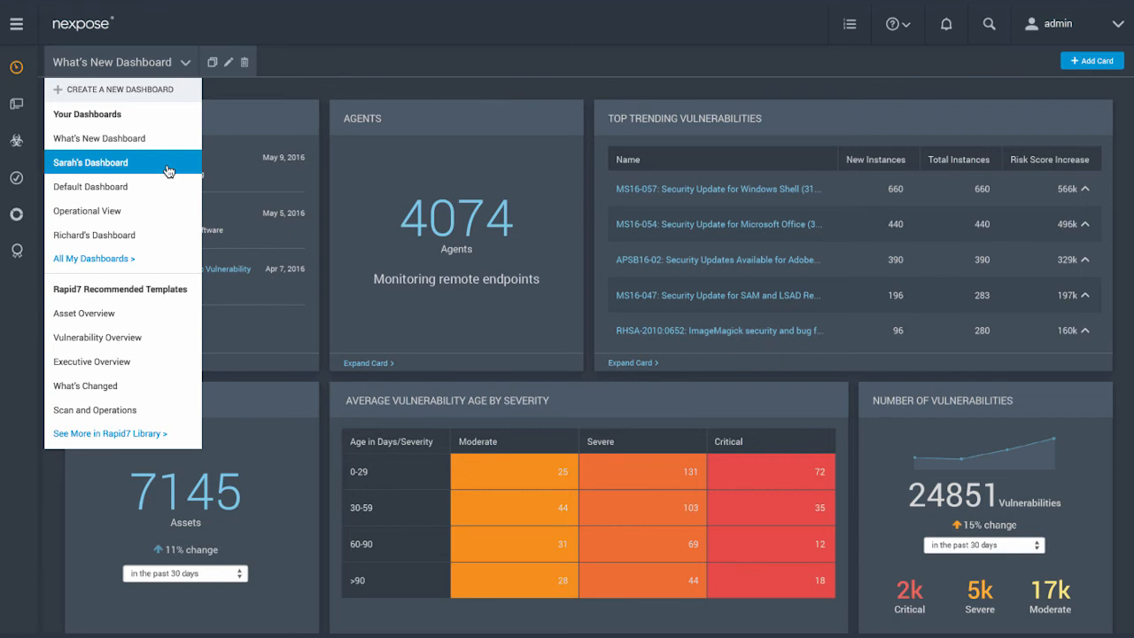
pyautogui.click(88, 163)
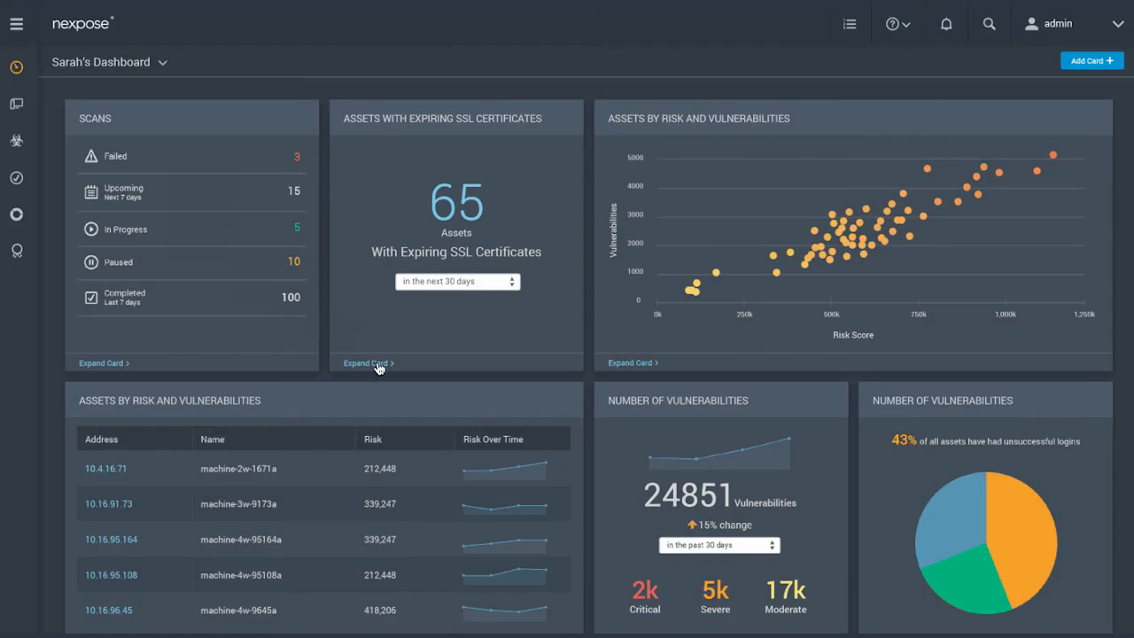
pyautogui.click(365, 361)
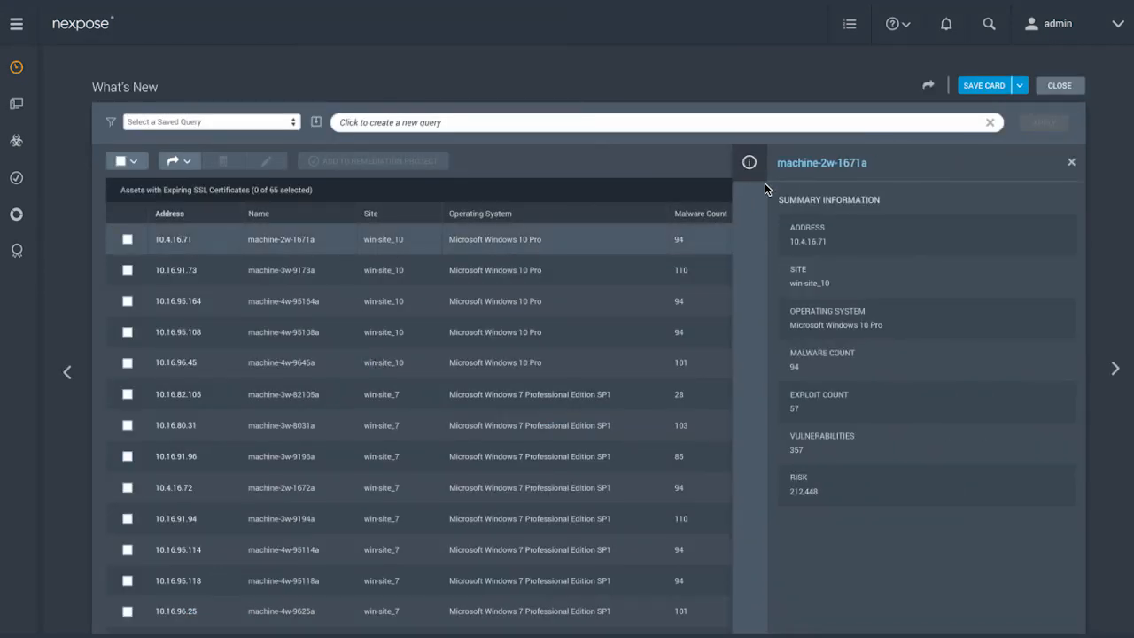
pyautogui.click(822, 163)
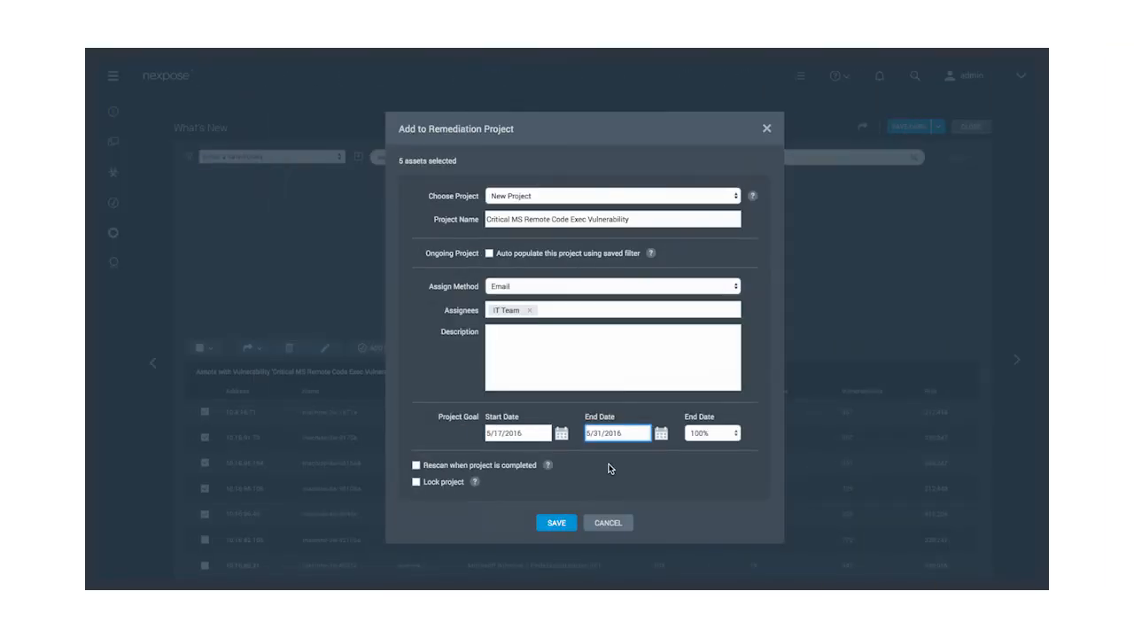
pyautogui.click(557, 521)
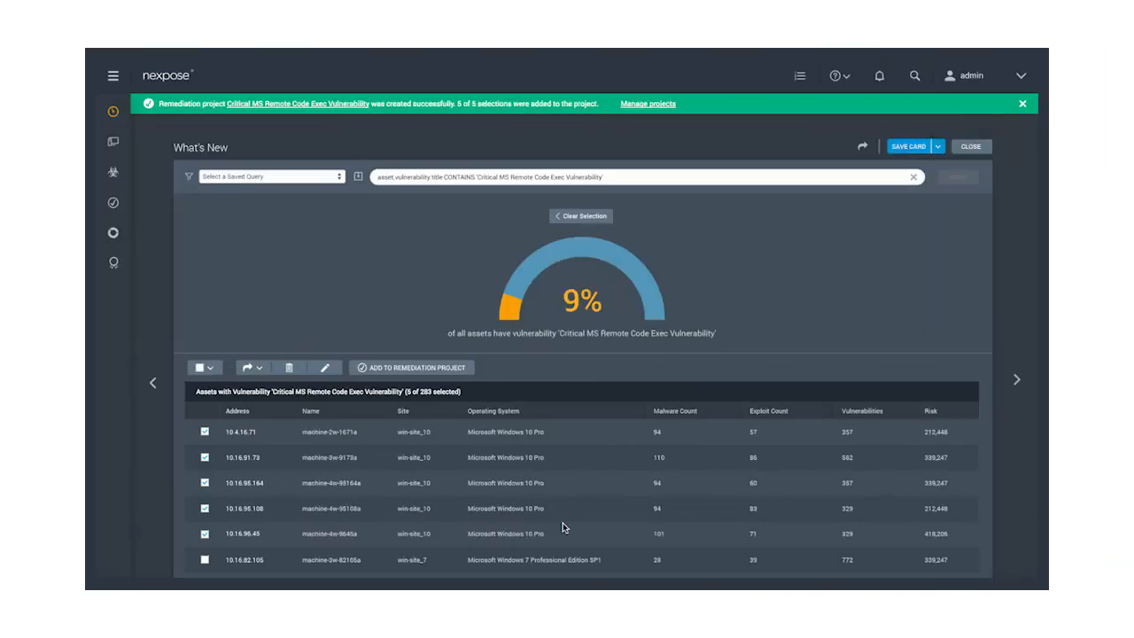
pyautogui.click(971, 145)
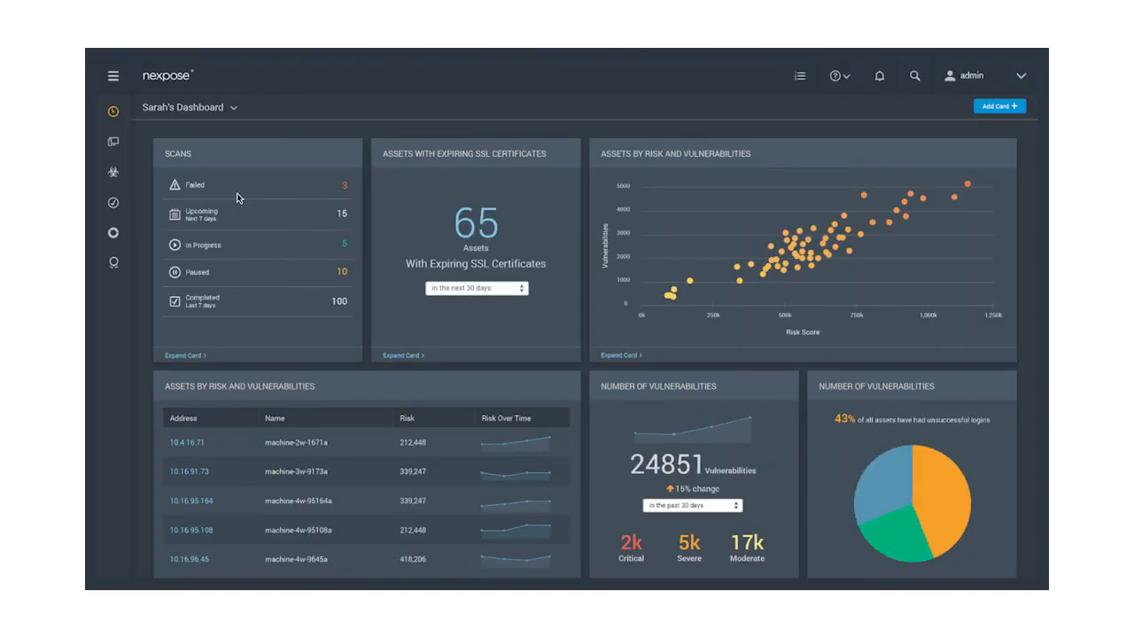